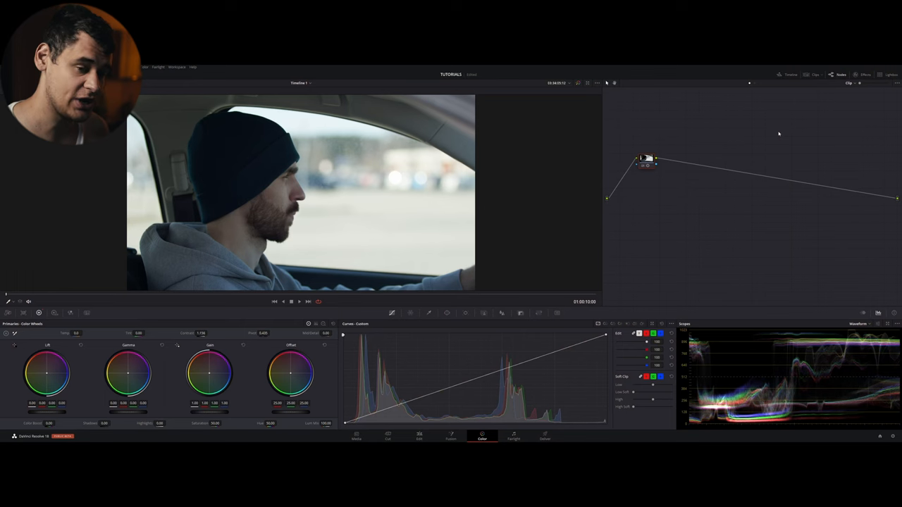
pyautogui.moveTo(734, 229)
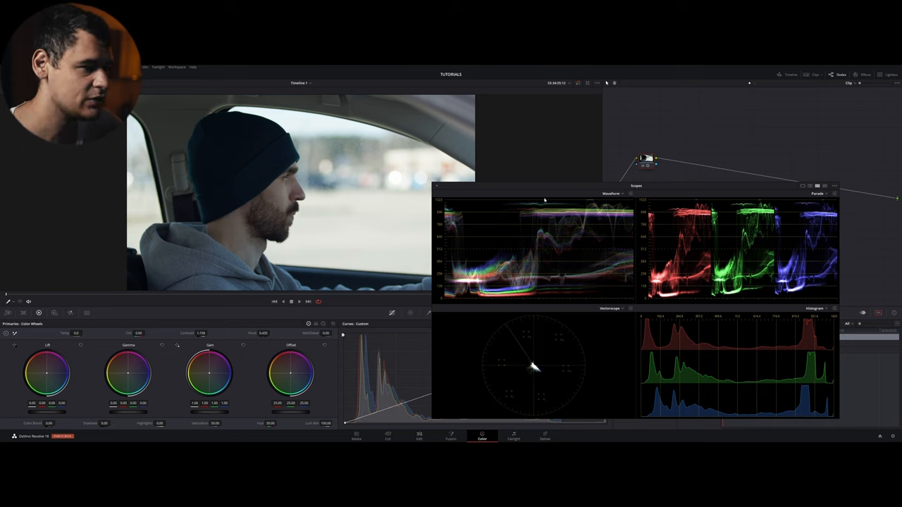
pyautogui.moveTo(547, 267)
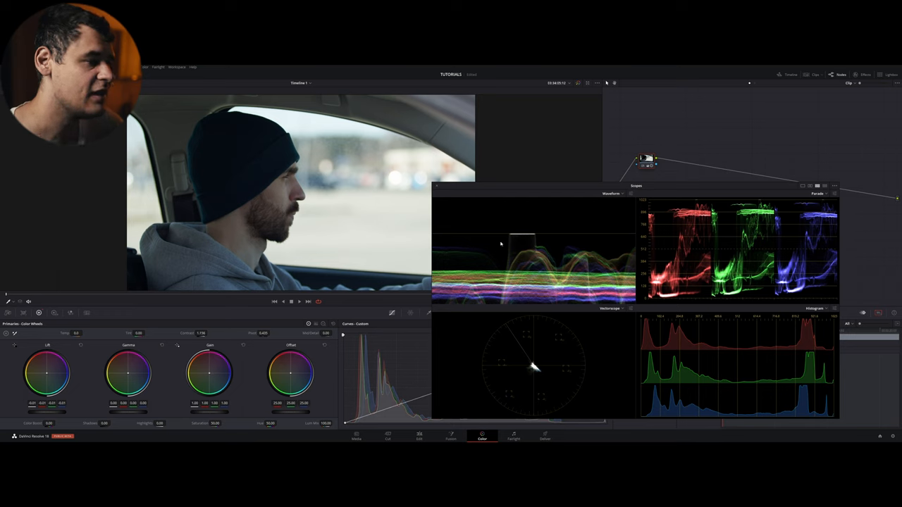
pyautogui.moveTo(529, 226)
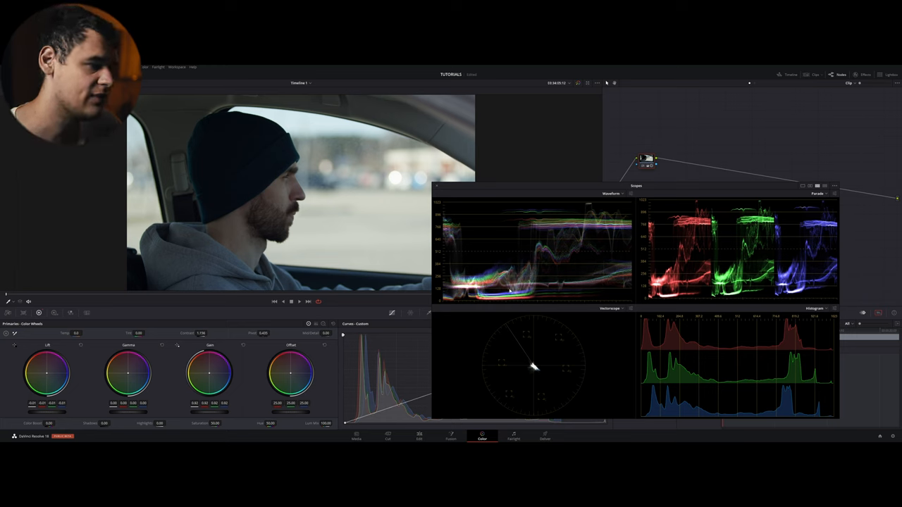
pyautogui.moveTo(570, 276)
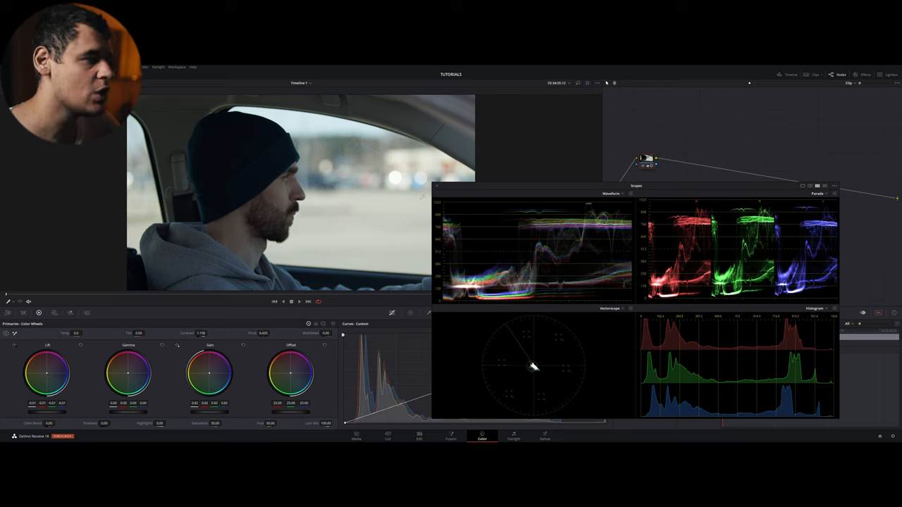
pyautogui.moveTo(556, 176)
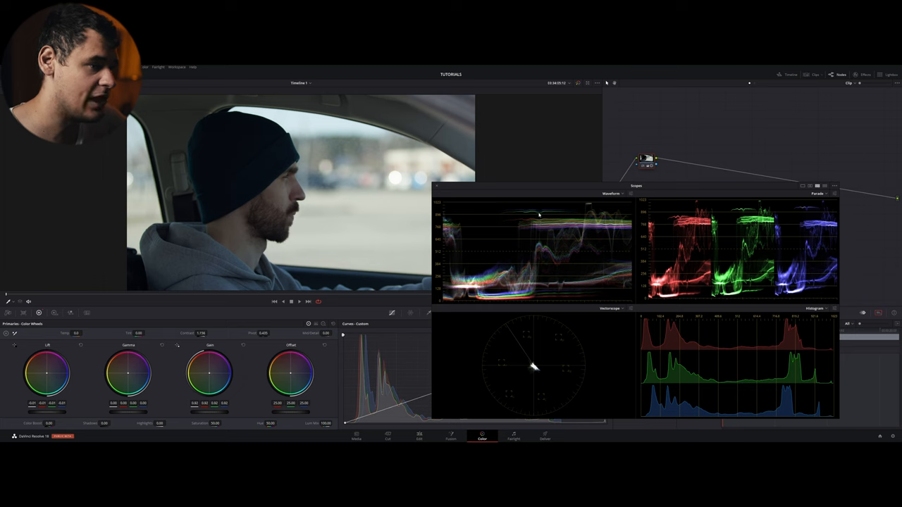
pyautogui.moveTo(511, 254)
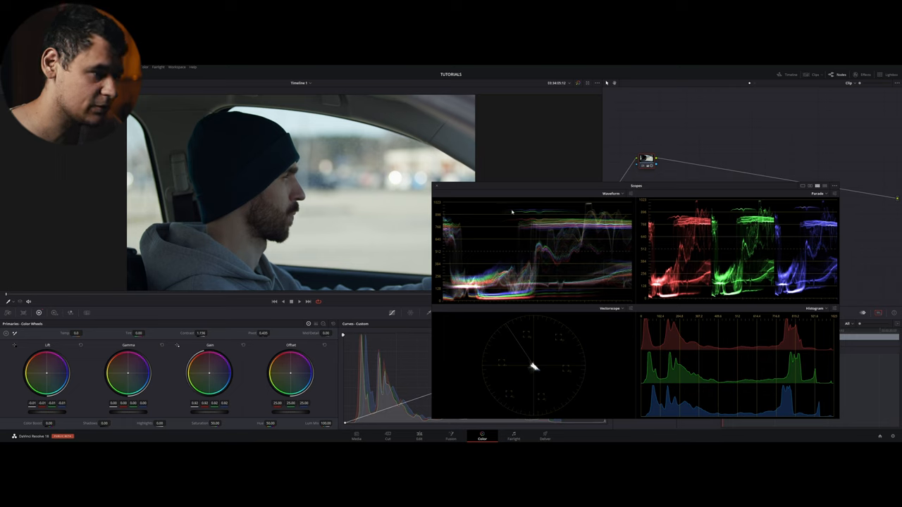
pyautogui.moveTo(550, 210)
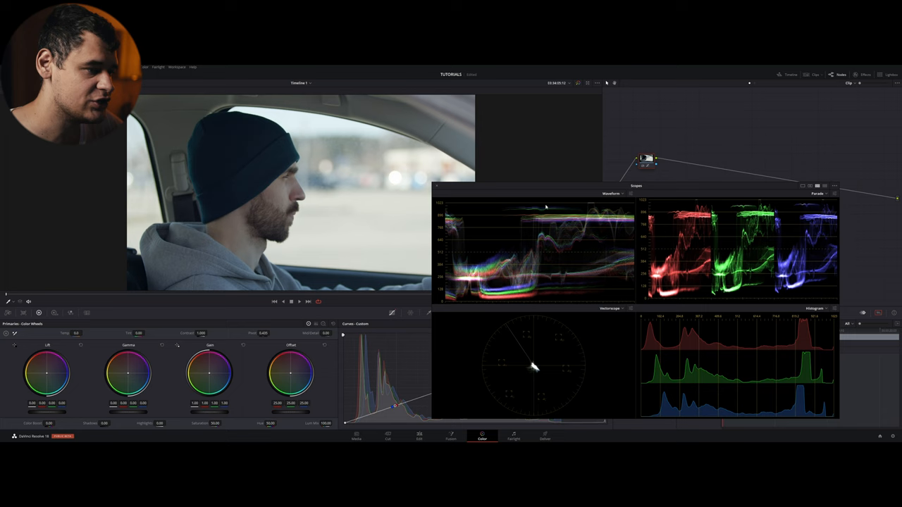
pyautogui.moveTo(578, 261)
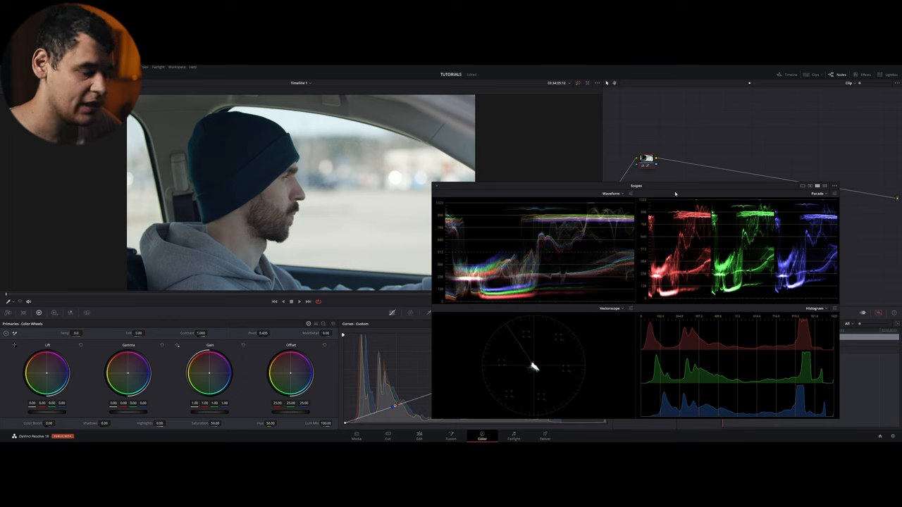
pyautogui.moveTo(683, 228)
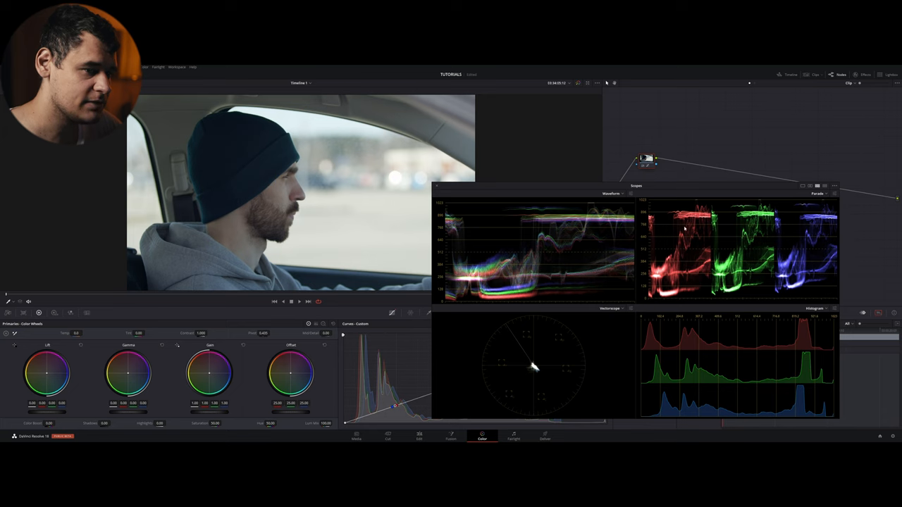
pyautogui.moveTo(683, 233)
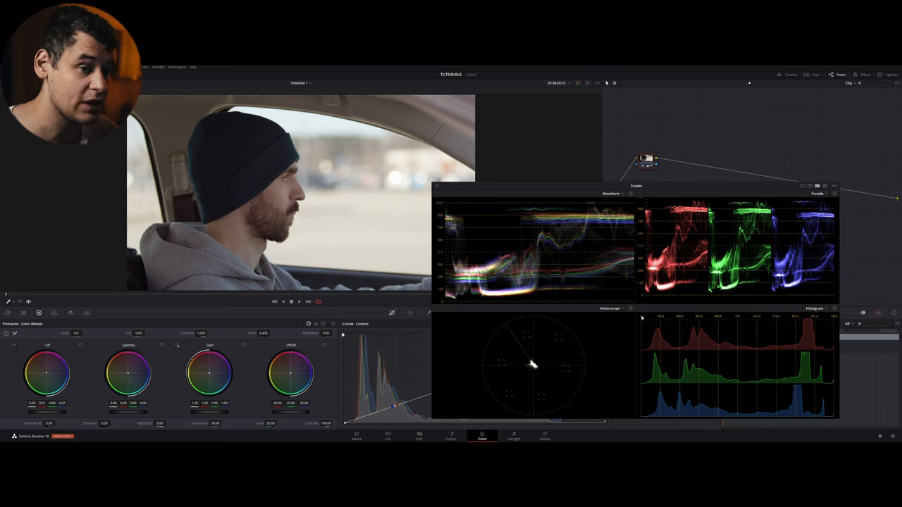
pyautogui.moveTo(725, 307)
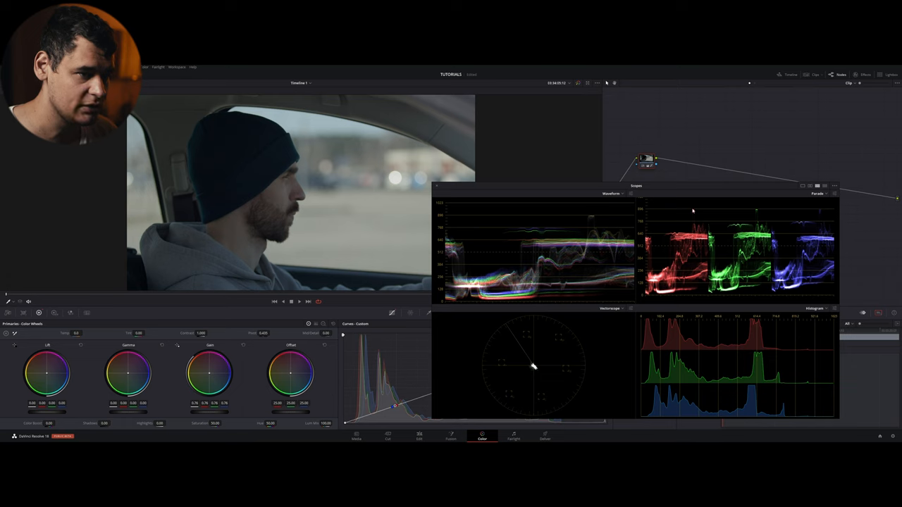
pyautogui.moveTo(769, 217)
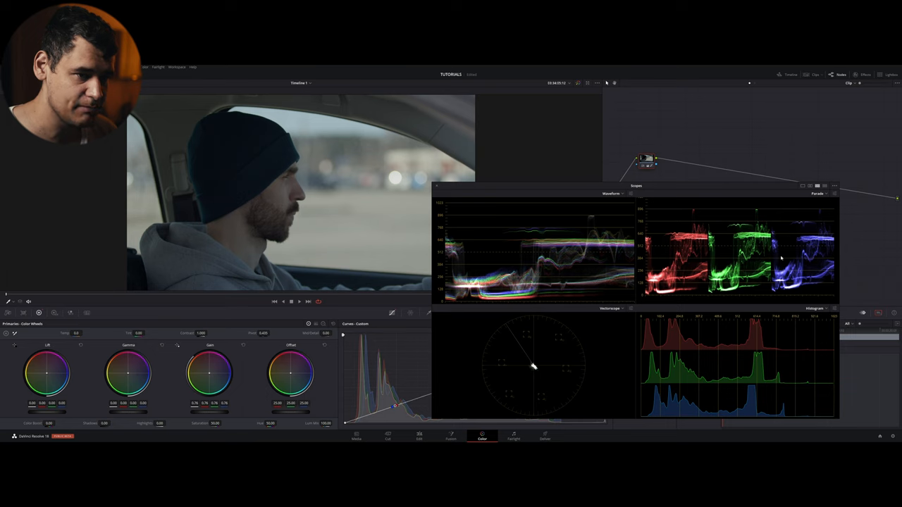
pyautogui.moveTo(803, 251)
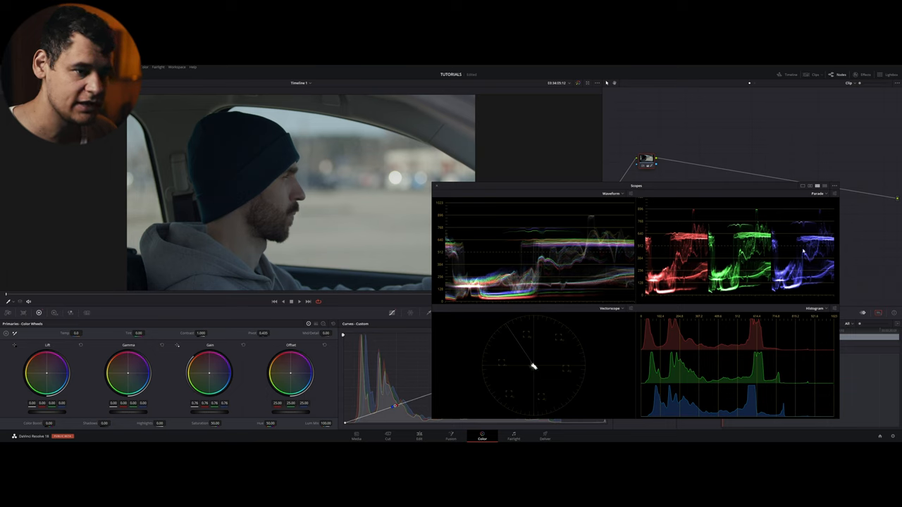
pyautogui.moveTo(761, 299)
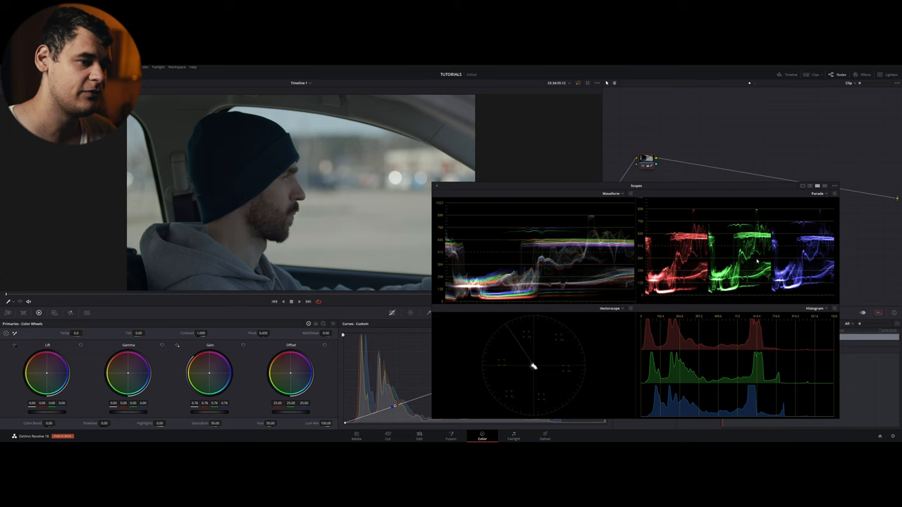
pyautogui.moveTo(589, 240)
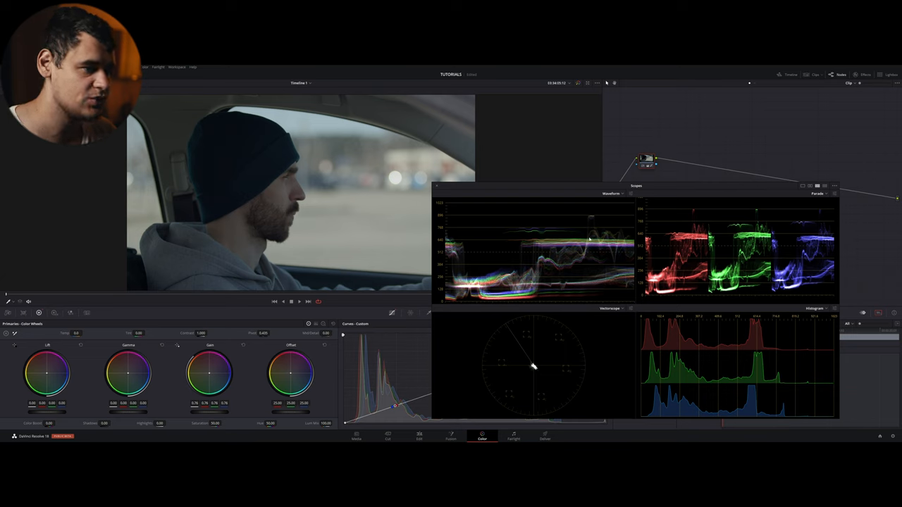
pyautogui.moveTo(581, 304)
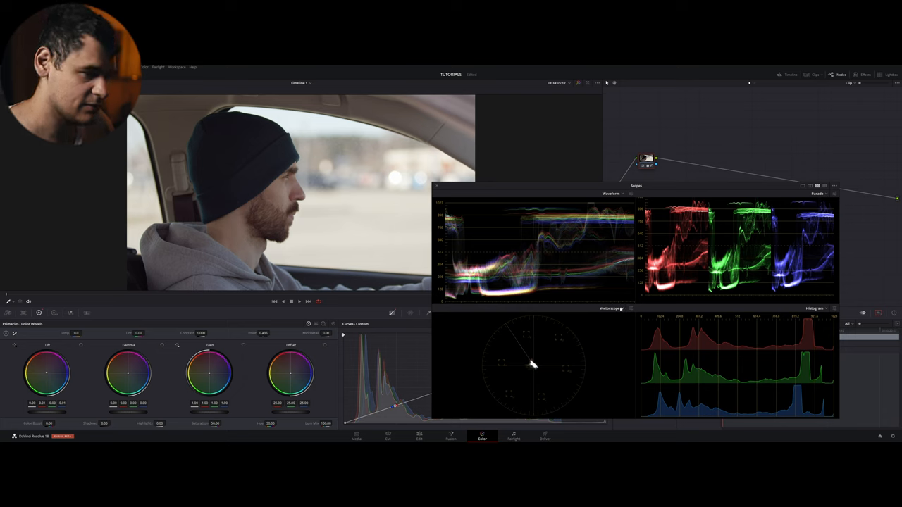
pyautogui.click(622, 308)
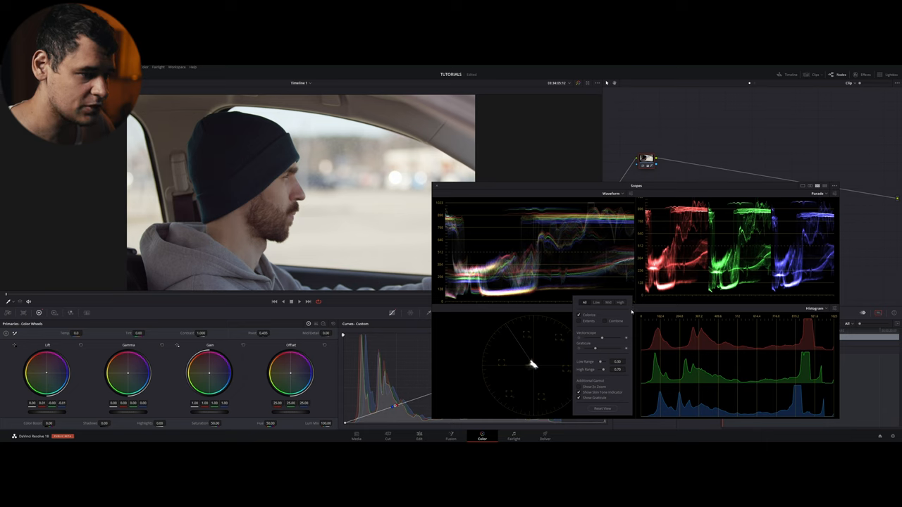
pyautogui.moveTo(559, 304)
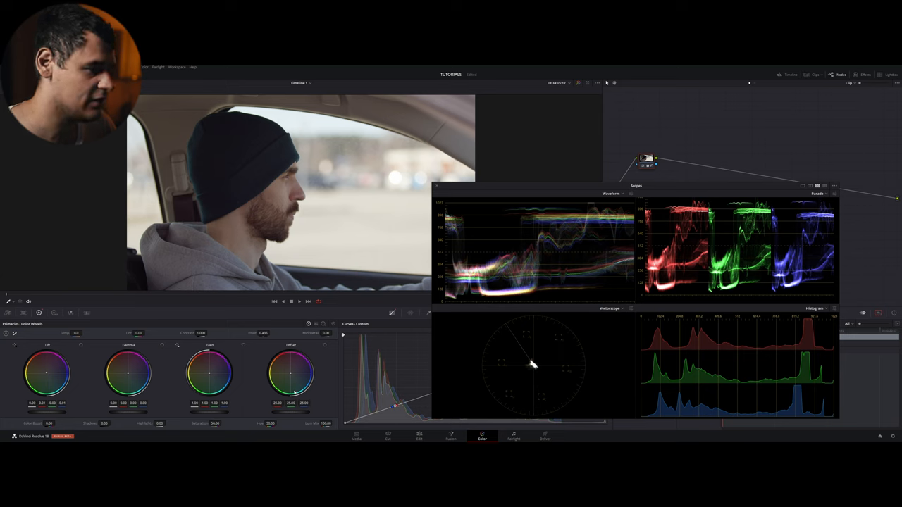
pyautogui.moveTo(530, 332)
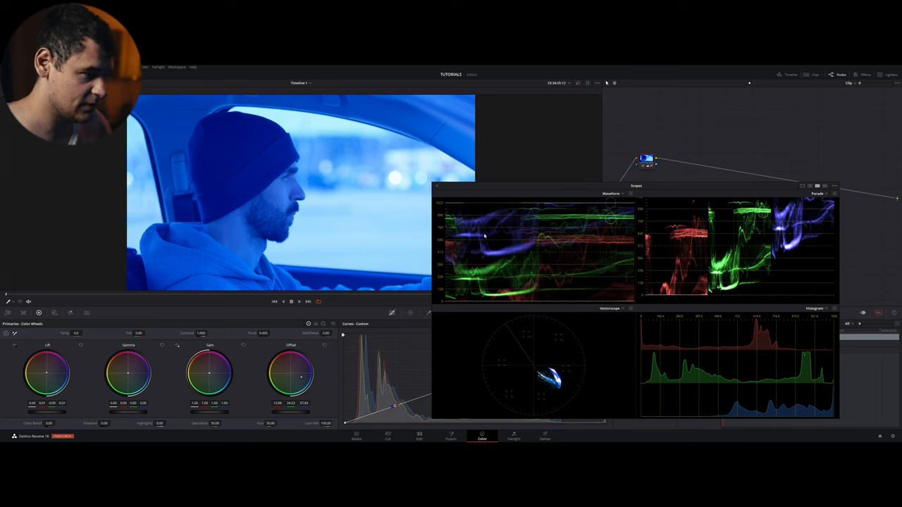
pyautogui.moveTo(649, 333)
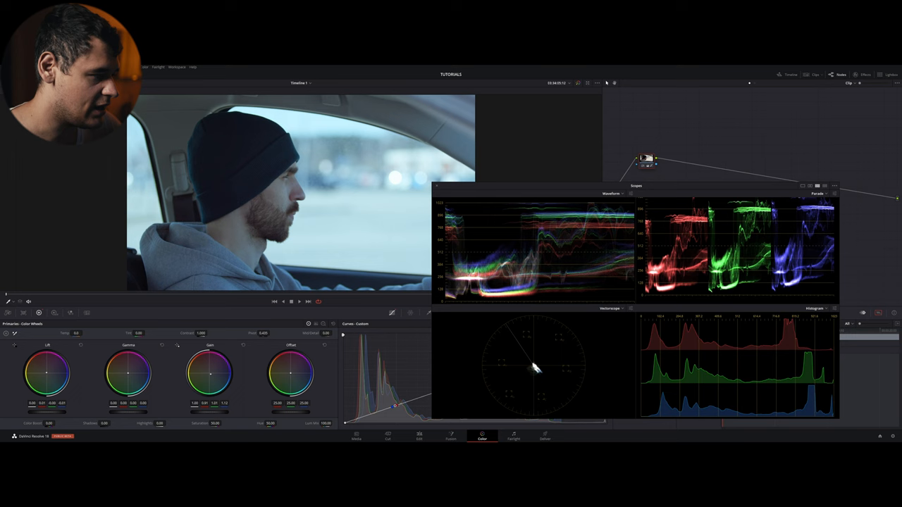
# Step: Reset the node's primary correction so the driver clip returns to its original balance
pyautogui.moveTo(128, 369); pyautogui.dragTo(134, 374)
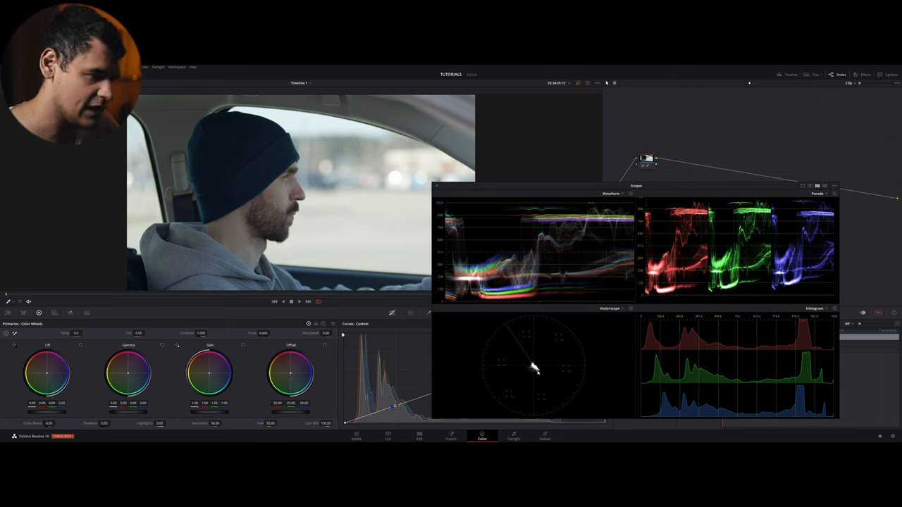
pyautogui.moveTo(667, 335)
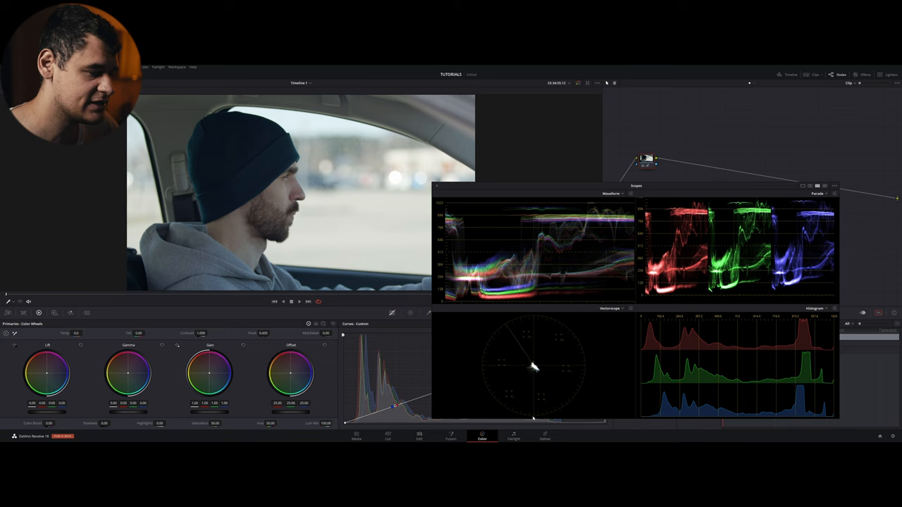
pyautogui.moveTo(578, 361)
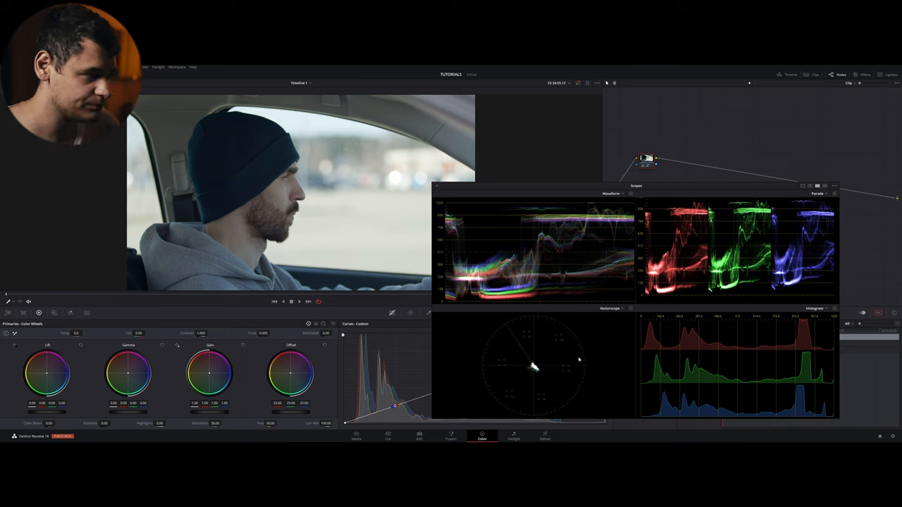
pyautogui.moveTo(317, 321)
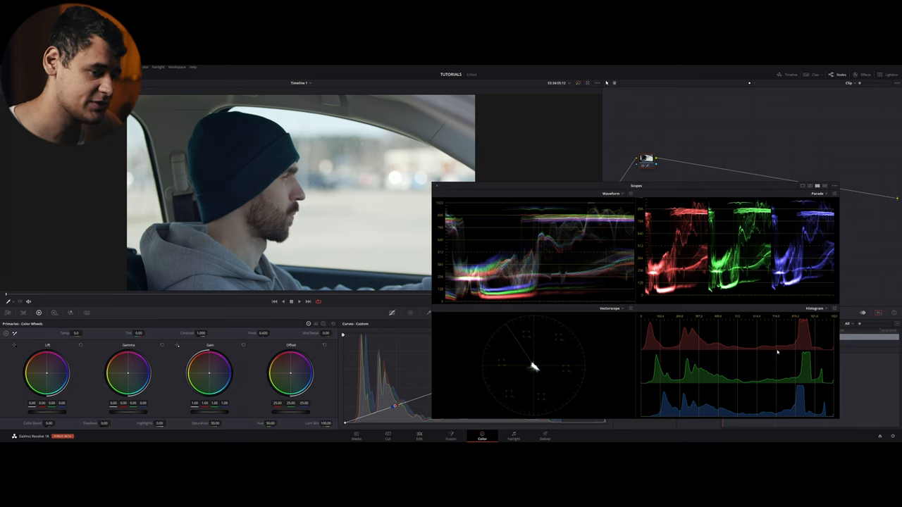
pyautogui.moveTo(728, 403)
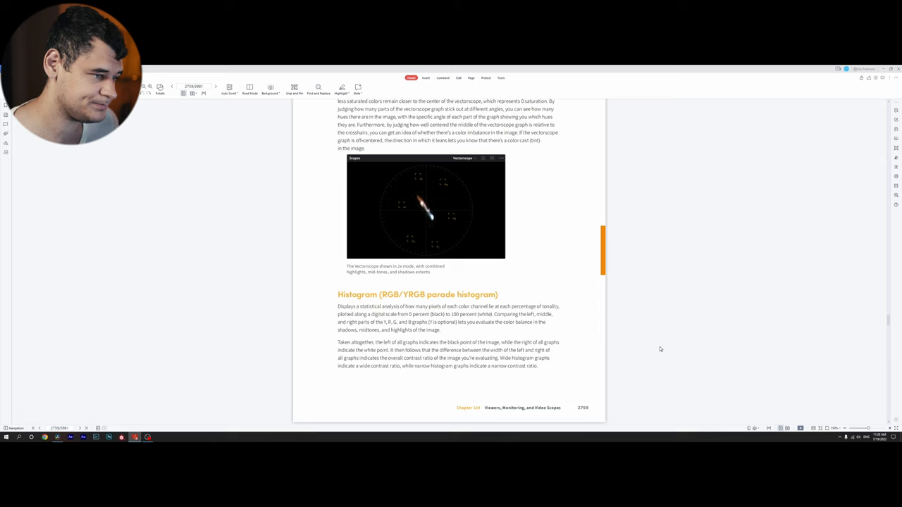
pyautogui.moveTo(482, 338)
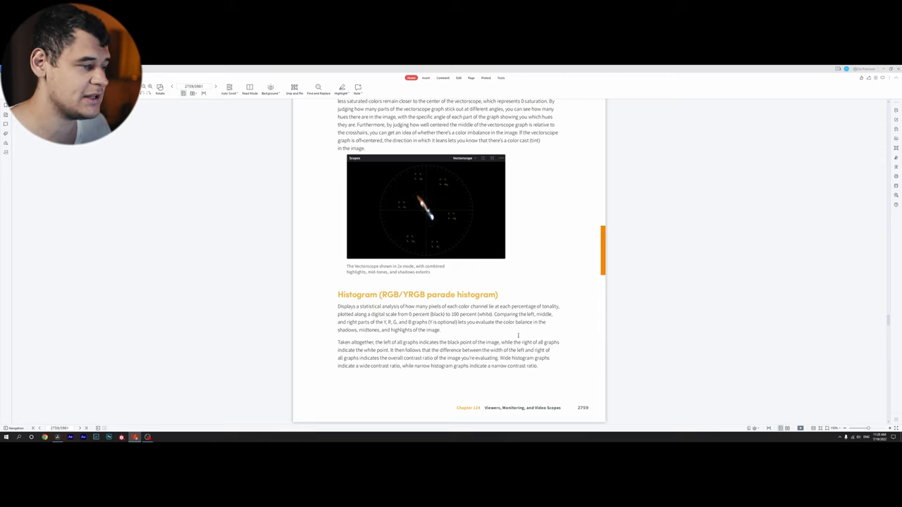
pyautogui.moveTo(222, 403)
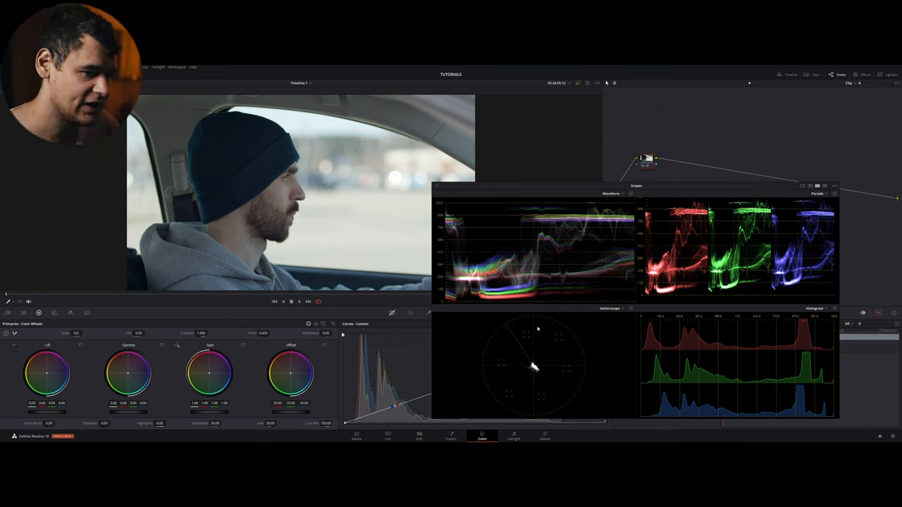
pyautogui.moveTo(748, 292)
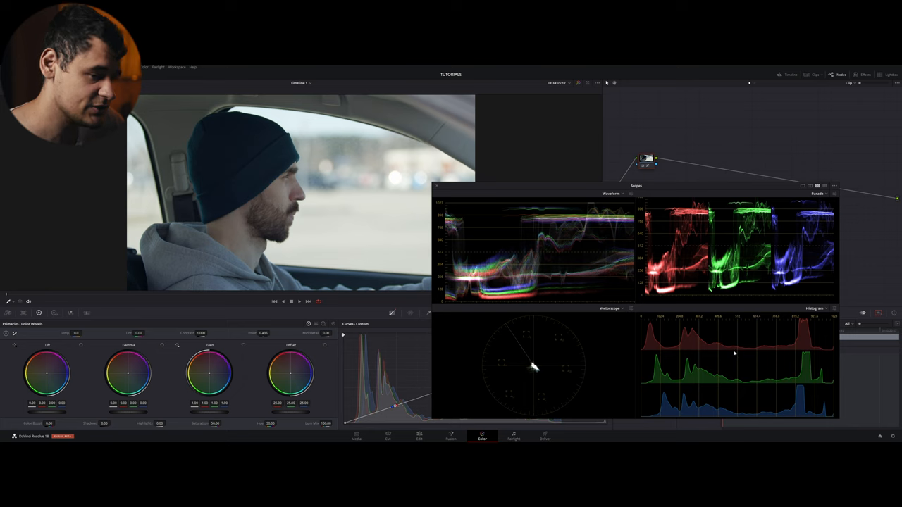
pyautogui.moveTo(778, 344)
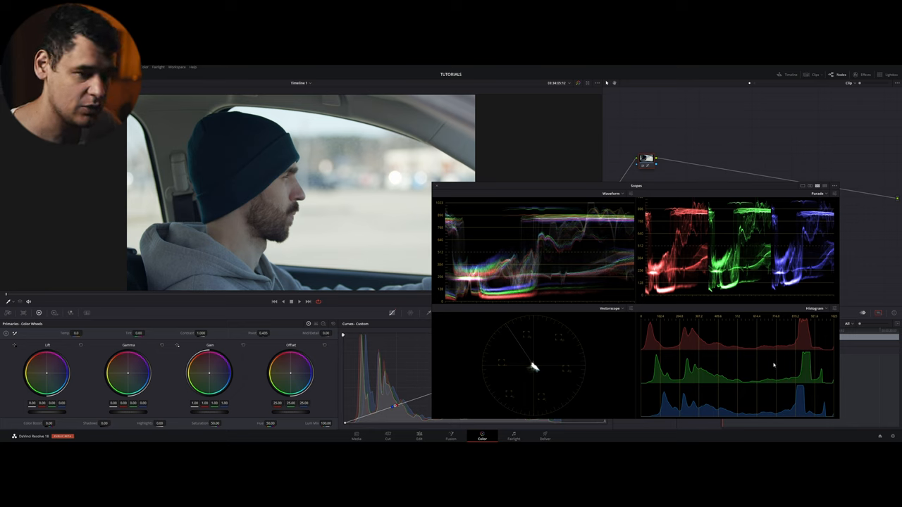
# Step: Choose a scope type from the histogram panel's scope-type list
pyautogui.click(826, 309)
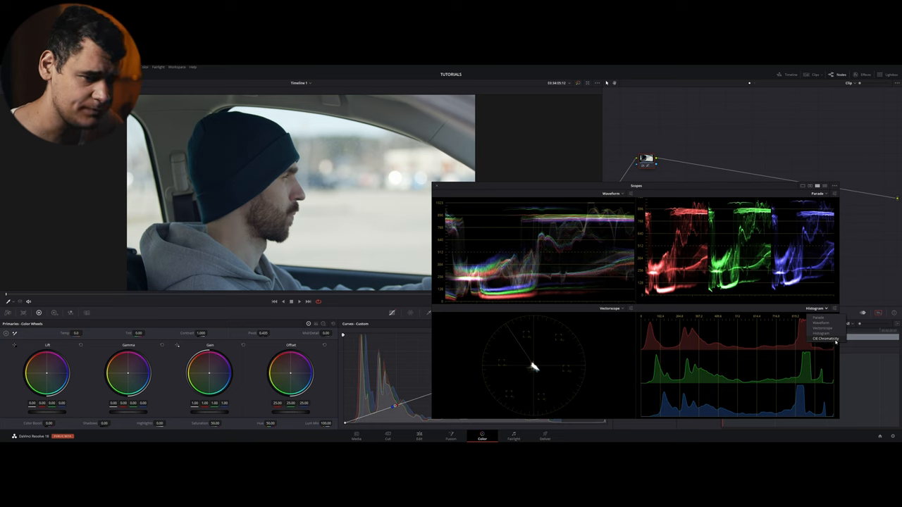
pyautogui.click(825, 339)
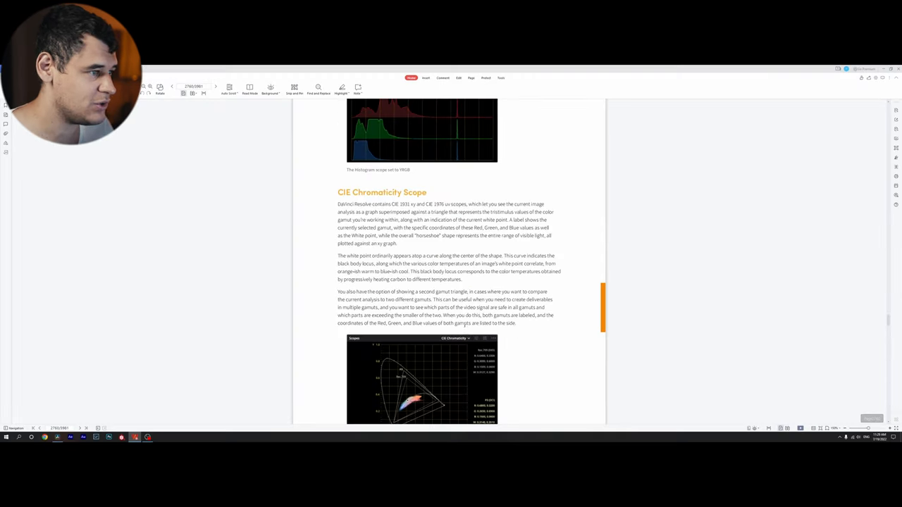
# Step: Scroll the scopes guide to the CIE Chromaticity Scope heading and its illustration
pyautogui.scroll(3)
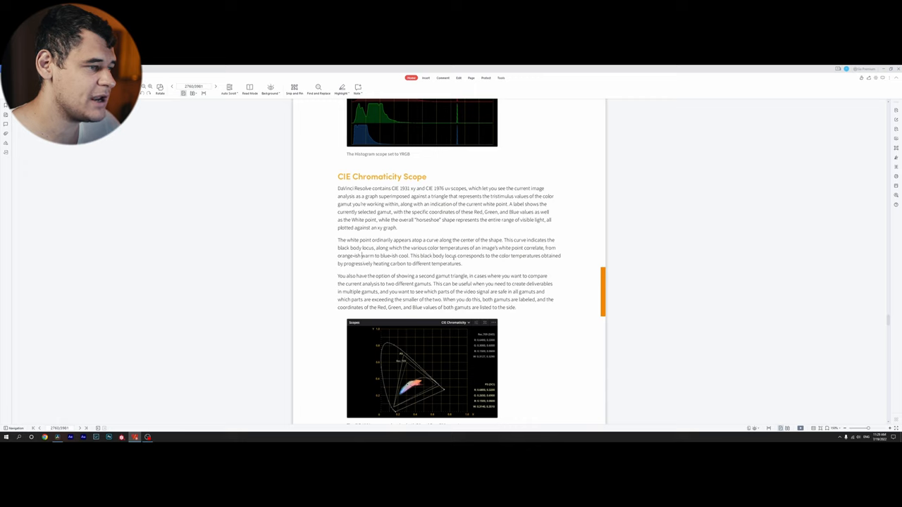
pyautogui.moveTo(513, 268)
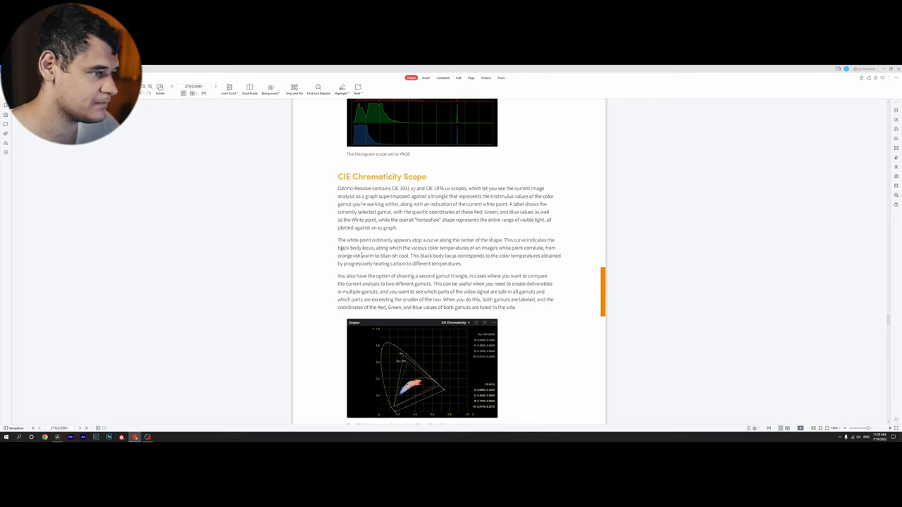
pyautogui.moveTo(226, 302)
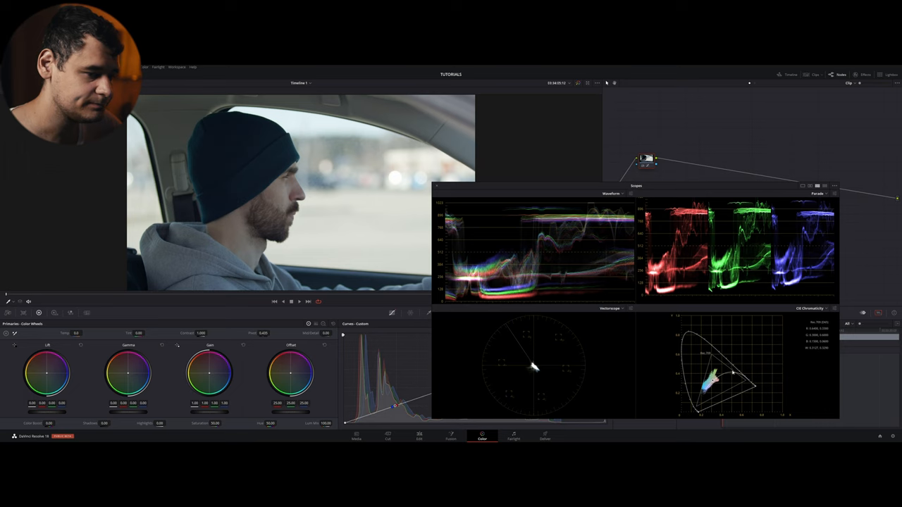
pyautogui.moveTo(717, 386)
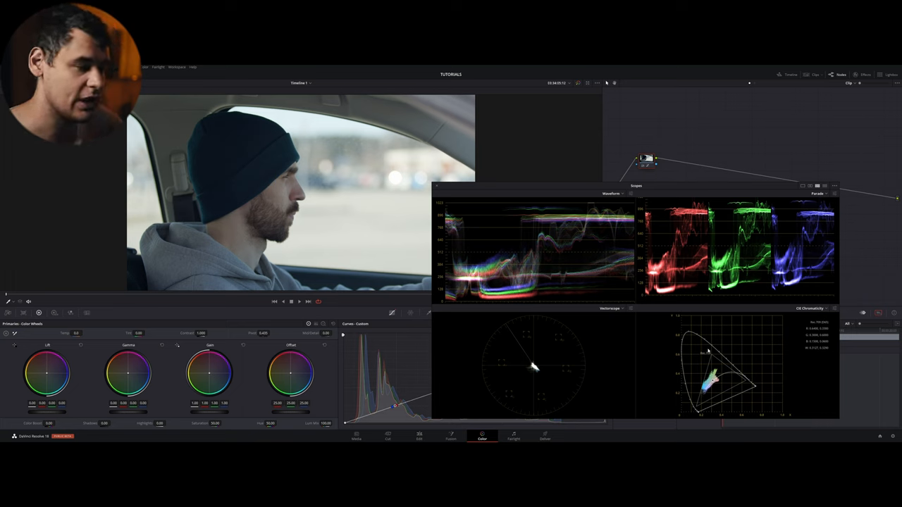
# Step: Choose an item from the CIE Chromaticity scope's options menu, closing the four-scope window
pyautogui.click(811, 309)
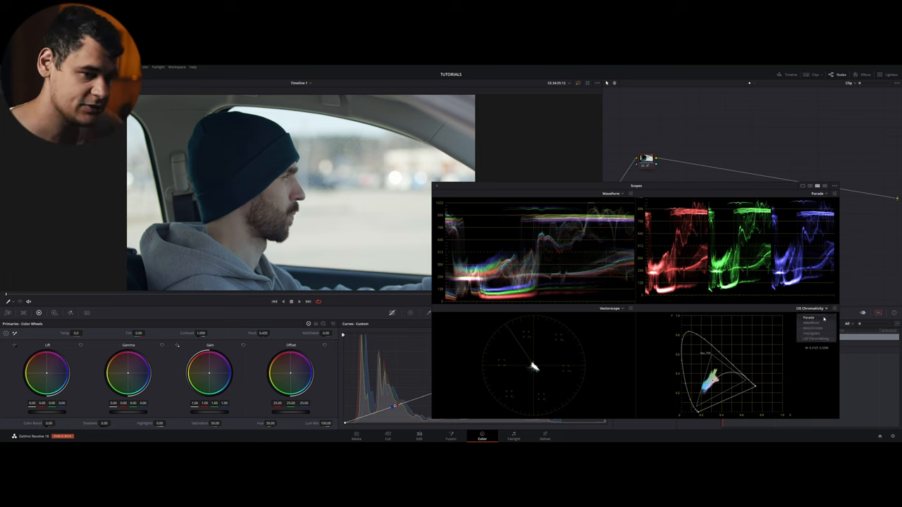
pyautogui.click(812, 333)
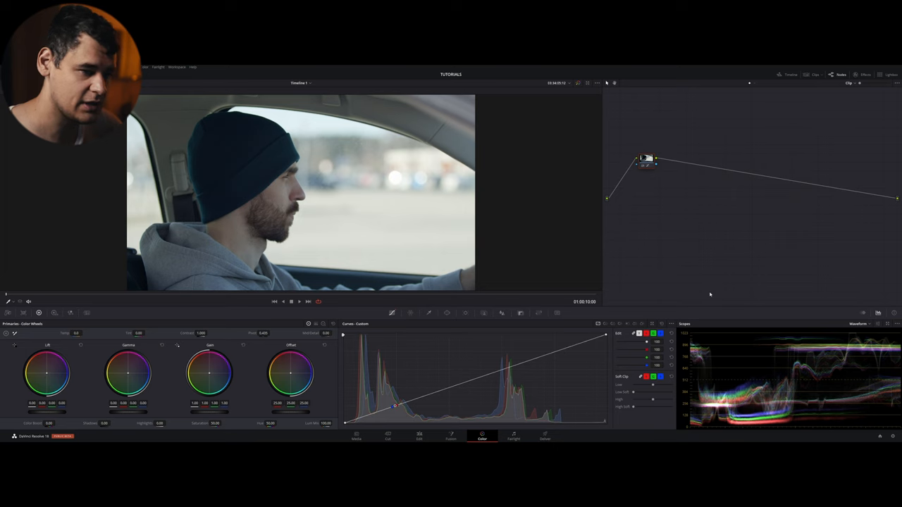
pyautogui.moveTo(646, 323)
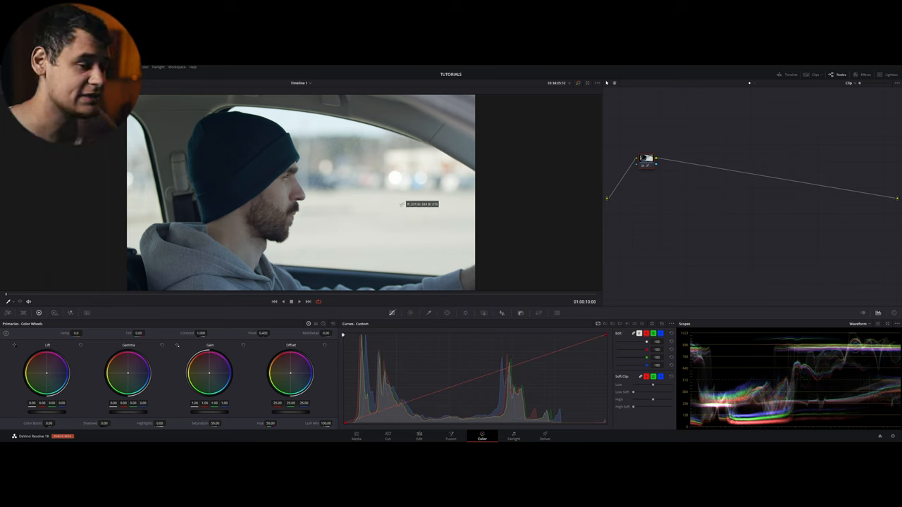
pyautogui.moveTo(261, 265)
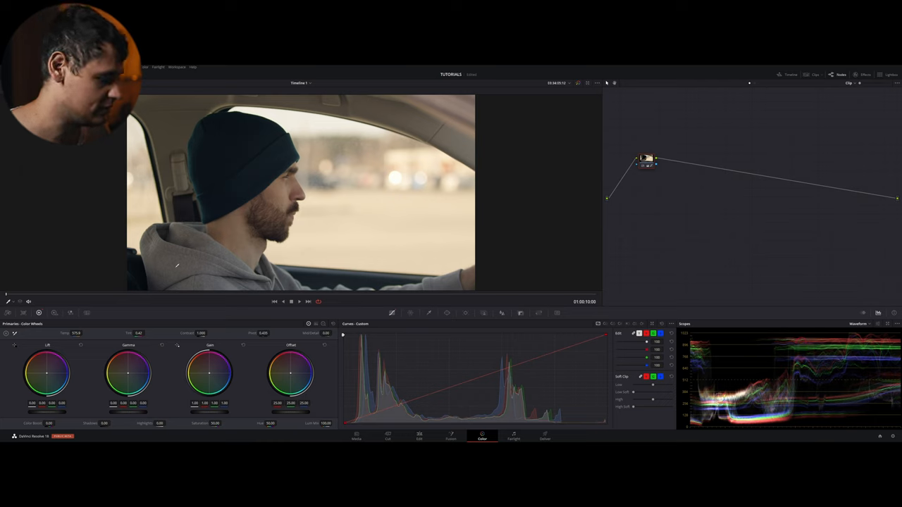
pyautogui.click(6, 333)
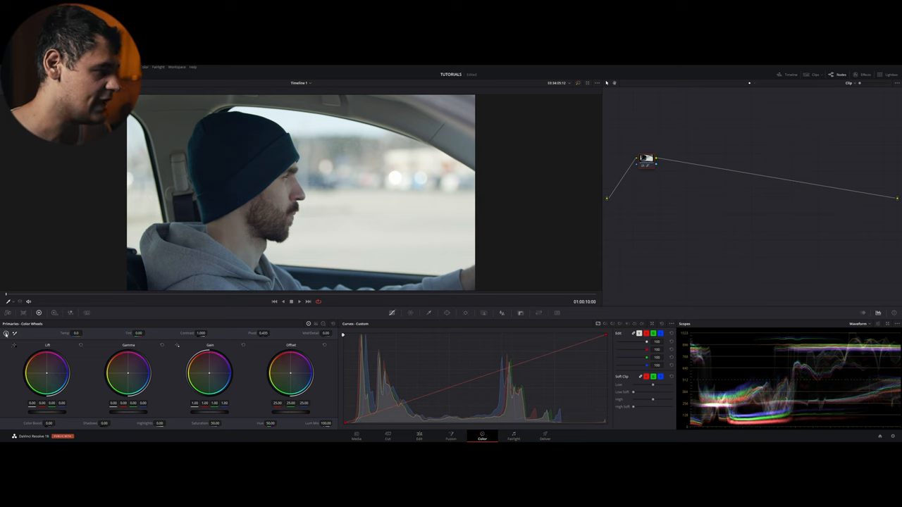
pyautogui.moveTo(5, 333)
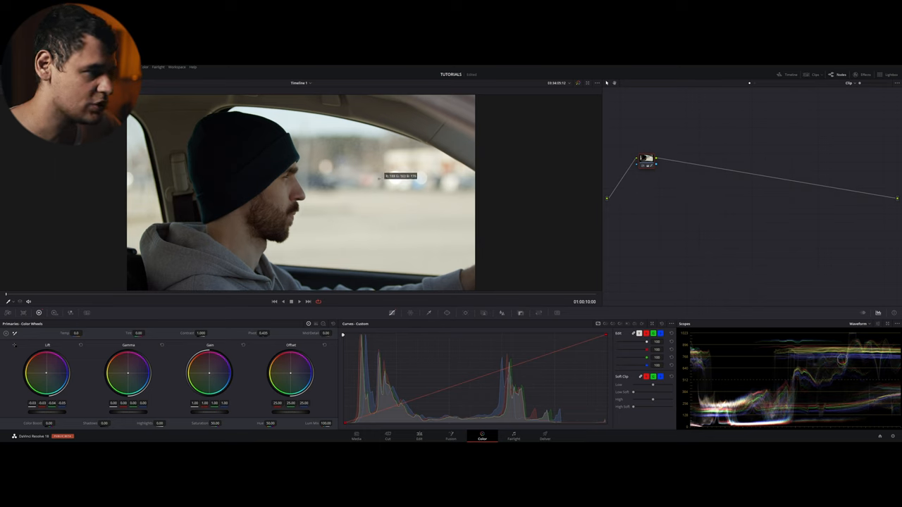
pyautogui.moveTo(298, 120)
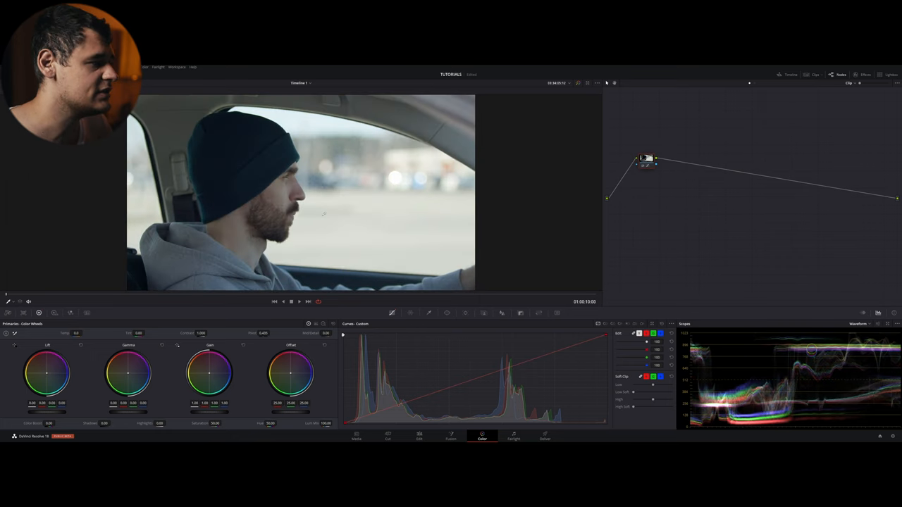
pyautogui.moveTo(243, 296)
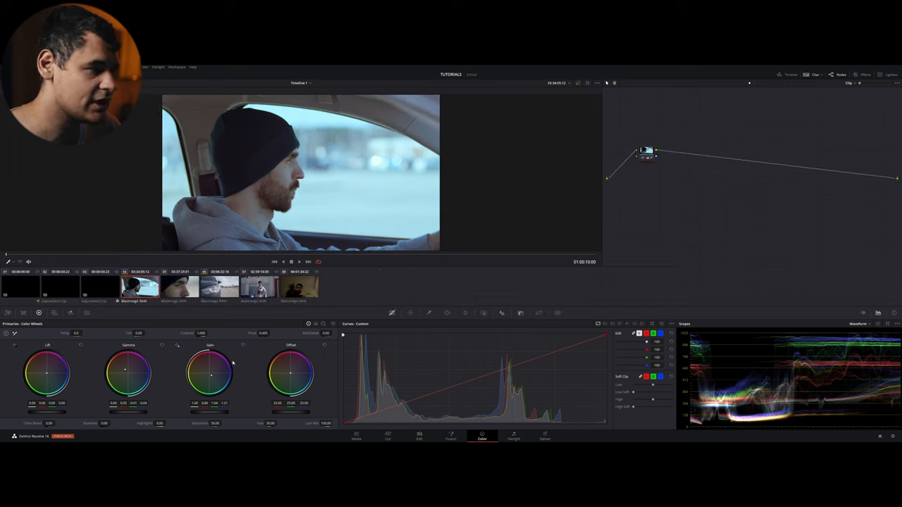
pyautogui.click(180, 285)
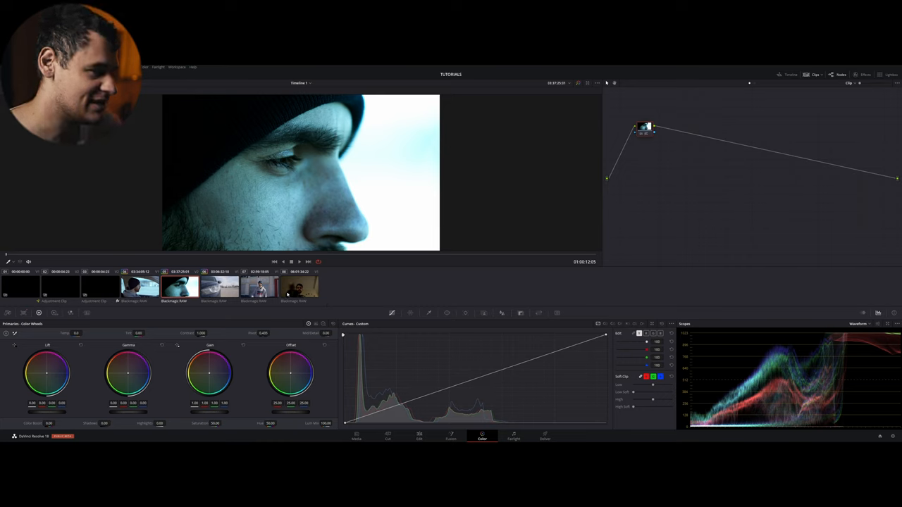
pyautogui.click(220, 285)
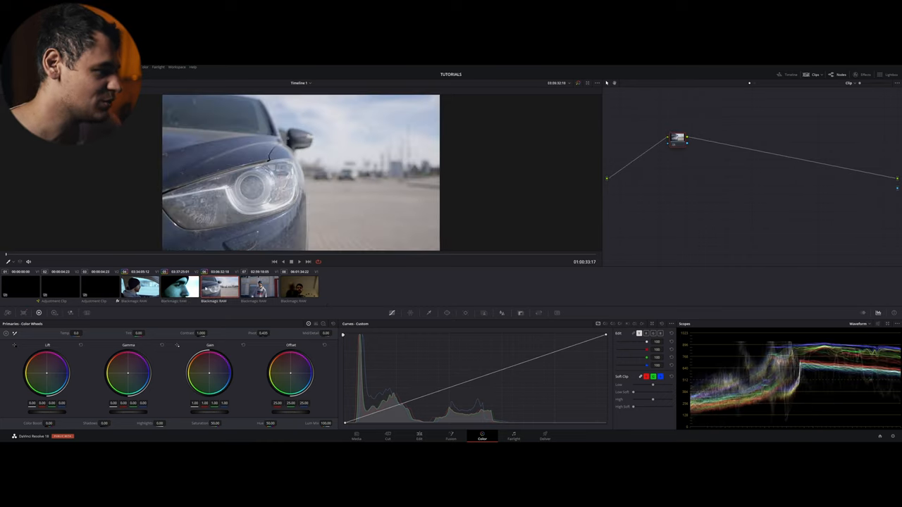
pyautogui.rightClick(141, 288)
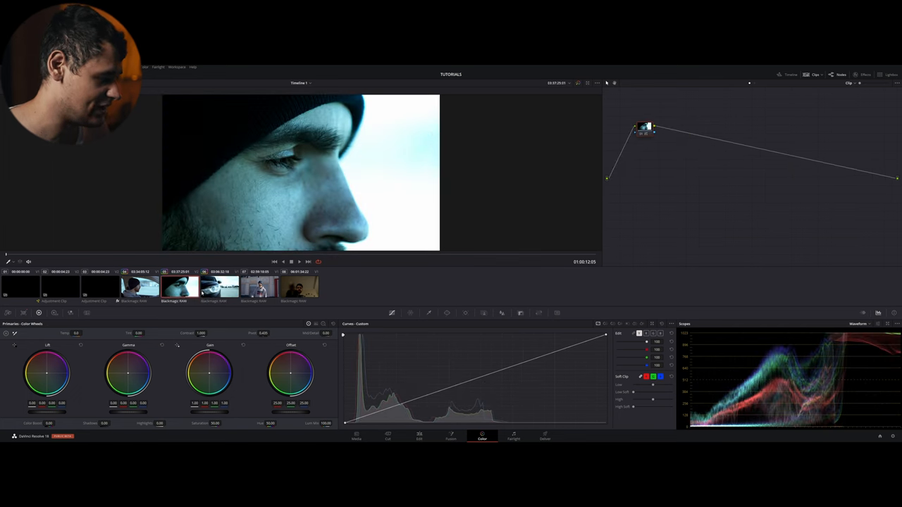
pyautogui.click(134, 288)
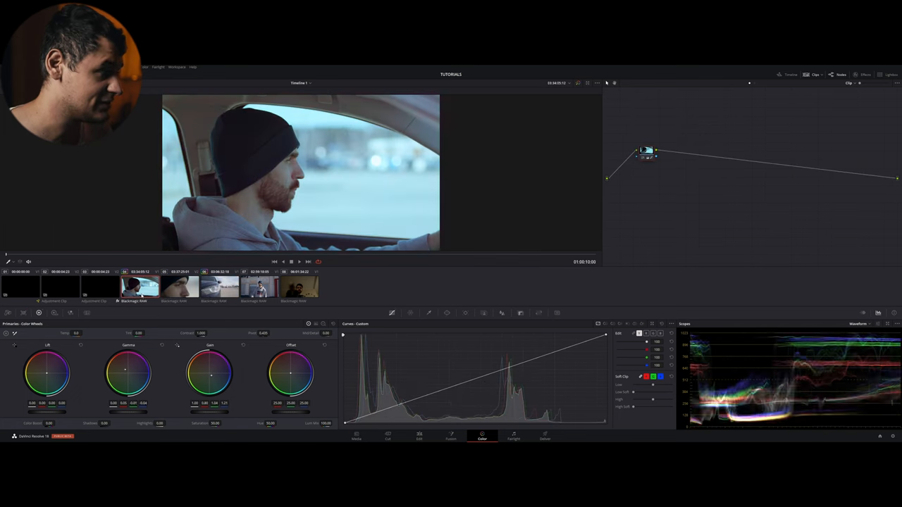